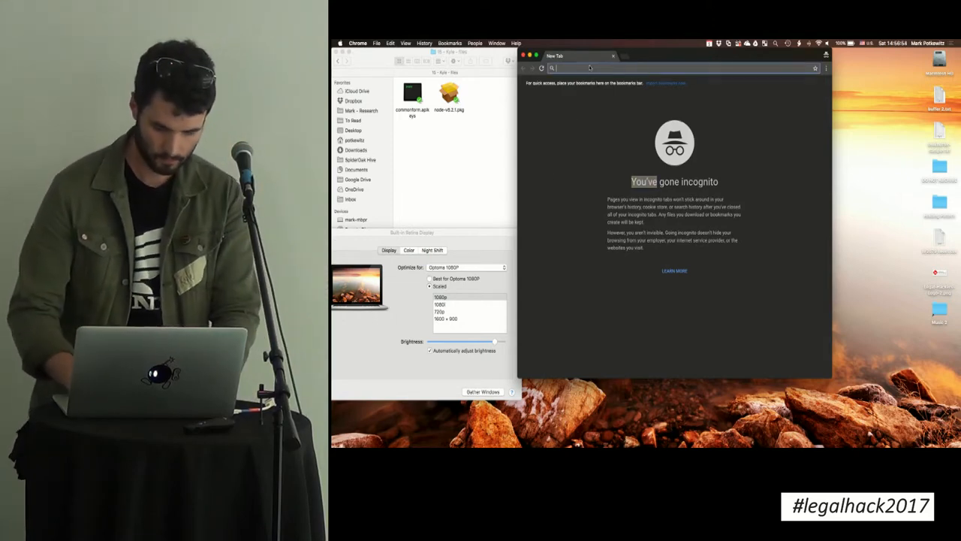
Step: Go to commonform.org in the incognito Chrome window
text(commonform.org/forms/8f6962e0d25ffe1c5725a8851e7952cdb66aa1a6d25080254b085949a7060f4)
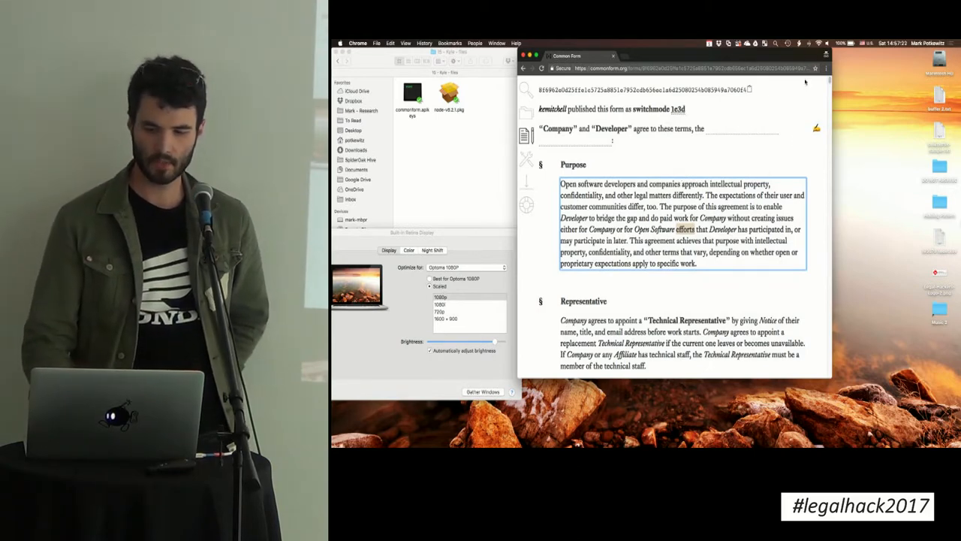
Step: Scroll down through the Purpose, Representative and Projects sections of the published form
scroll(down, 3)
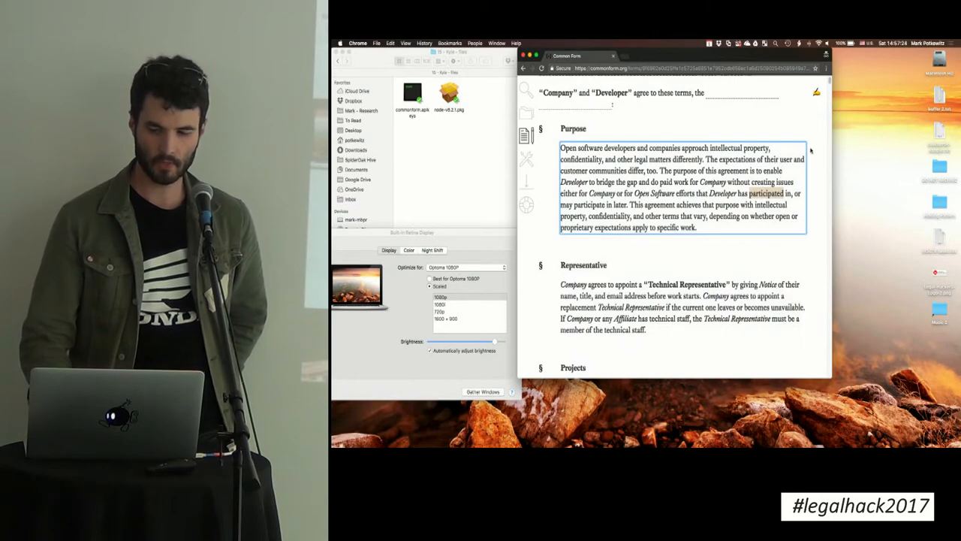
scroll(down, 3)
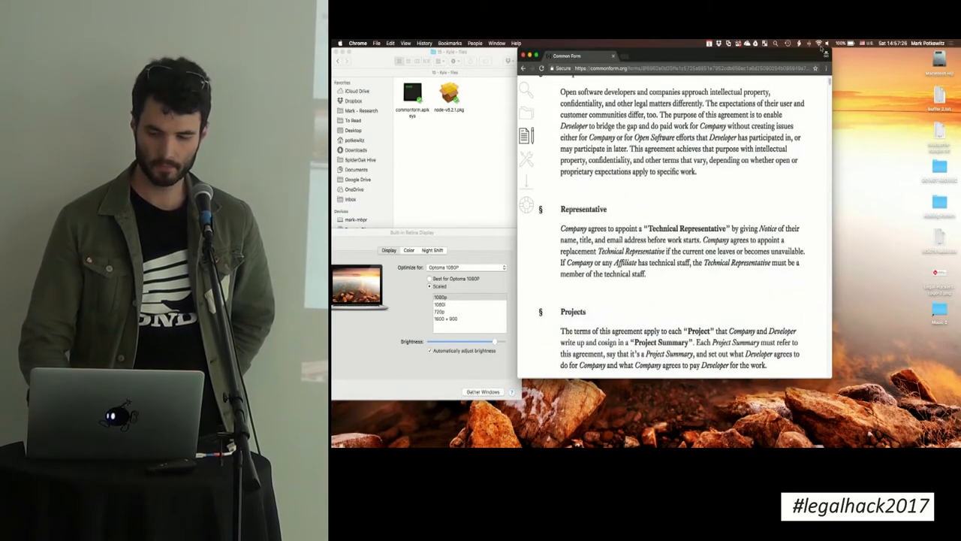
scroll(down, 3)
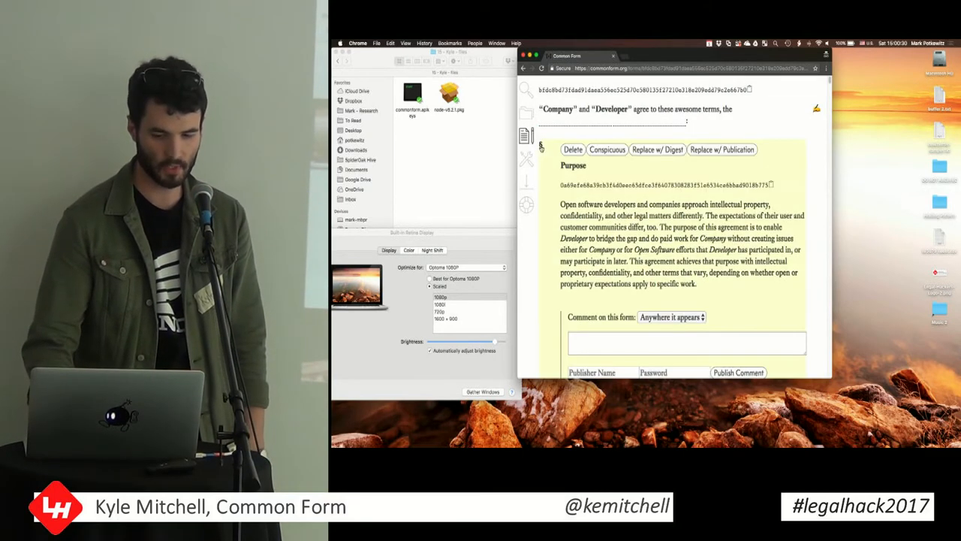
Step: Show and dismiss actions for the word 'communities' in the Purpose section
right_click(633, 226)
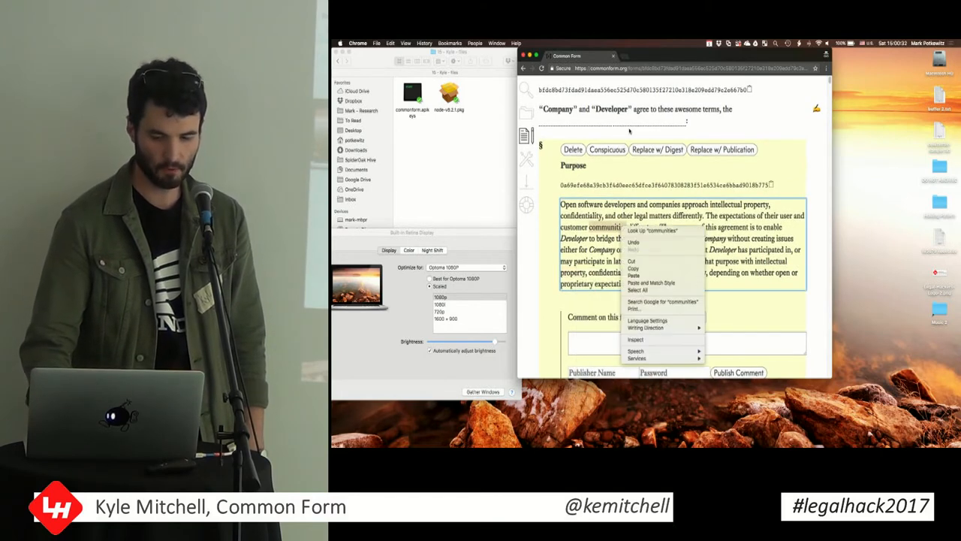
click(817, 141)
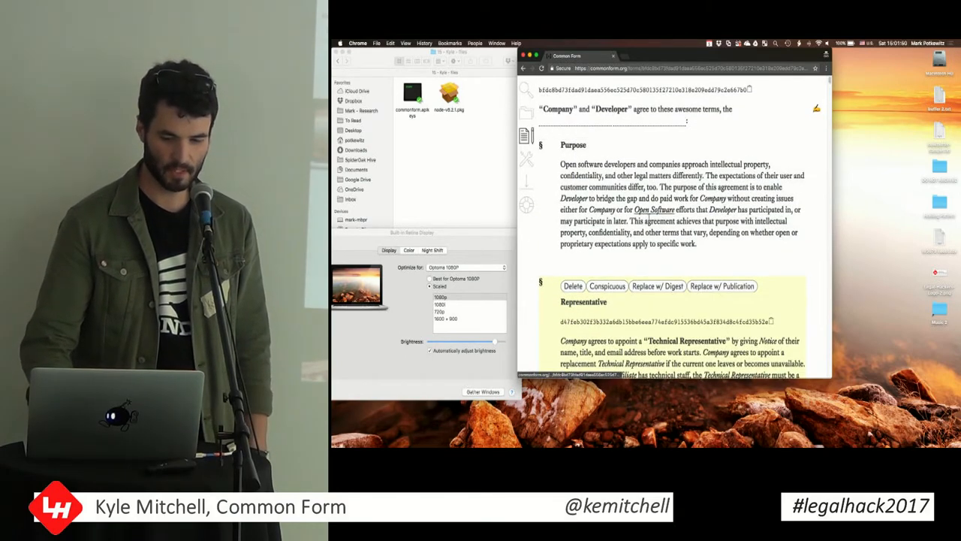
Step: Review the Default Project Terms and close the Representative section's edit toolbar
right_click(595, 273)
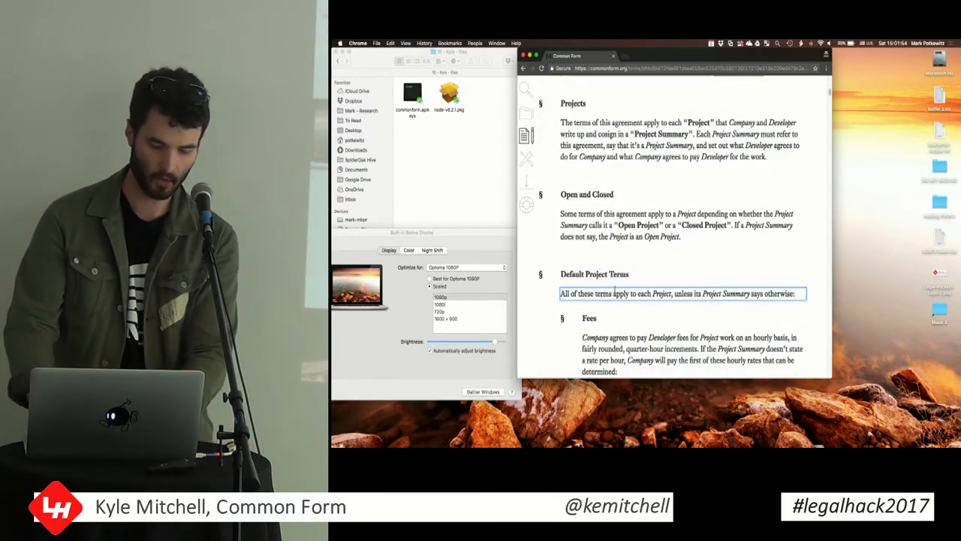
scroll(down, 3)
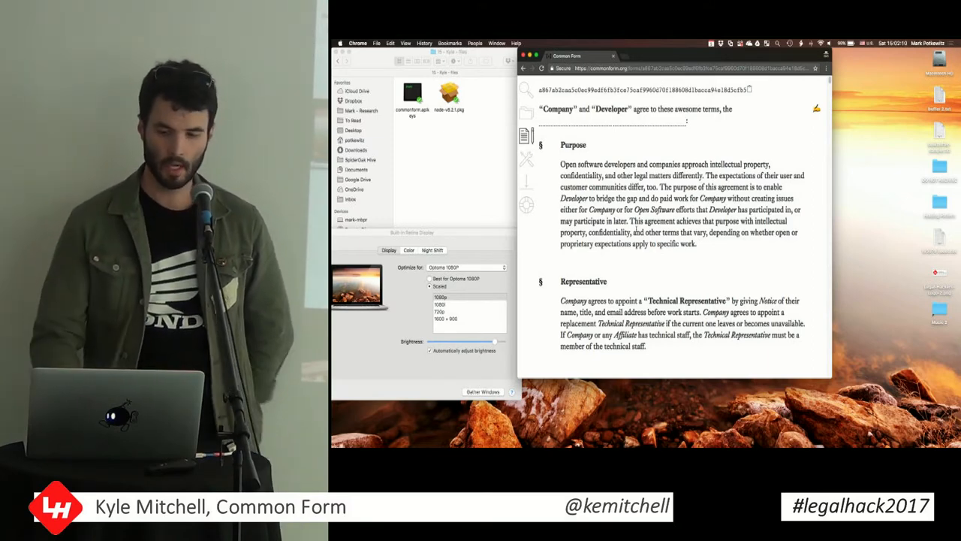
click(649, 120)
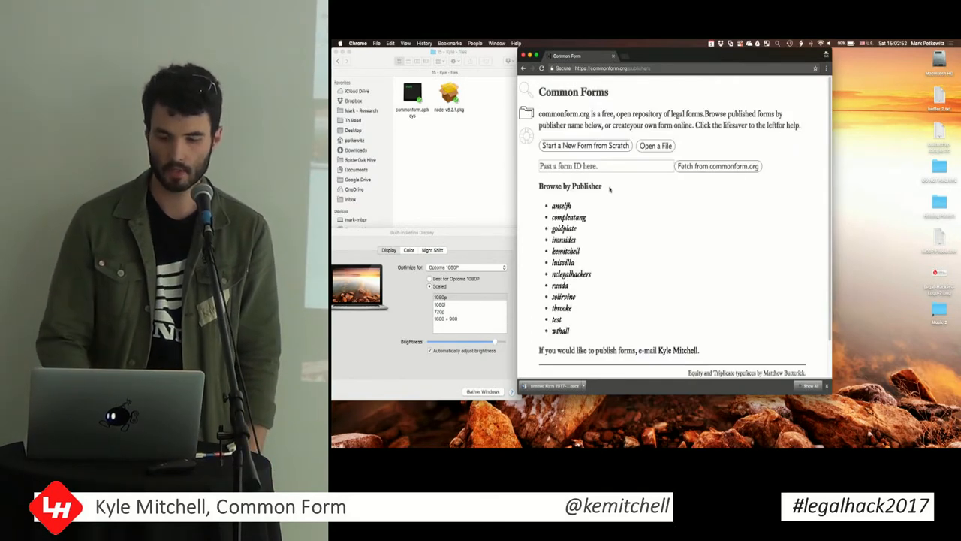
Step: Show the ironsides publisher's project list from Browse by Publisher
click(564, 240)
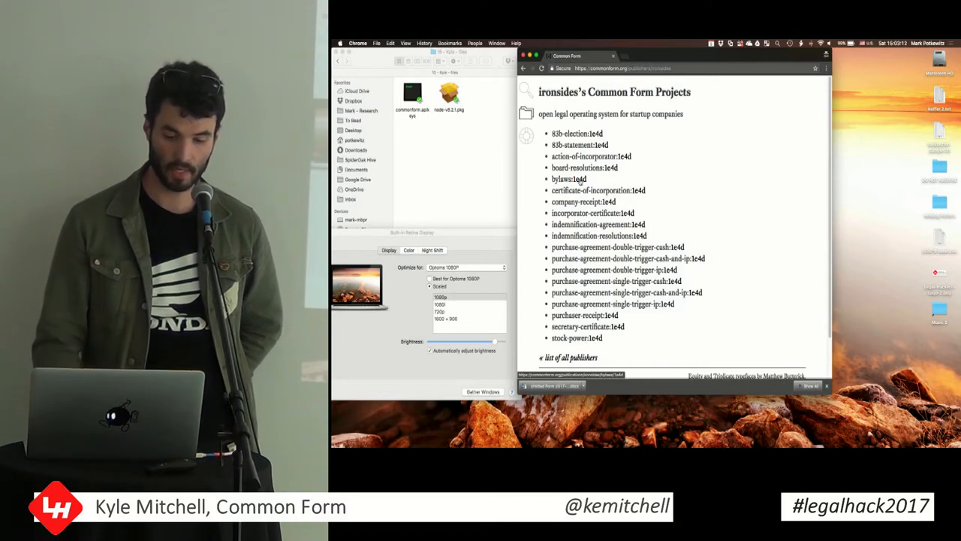
Step: Show the ironsides bylaws form with its About these Bylaws section
click(561, 179)
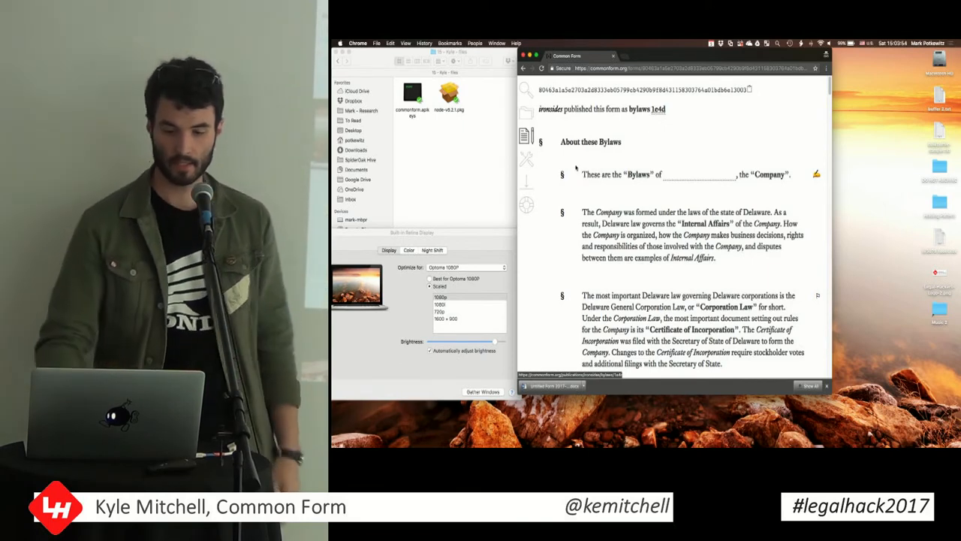
Step: Show the RxNDA Forms page describing the B-1W-B2B agreement in a new tab
click(526, 92)
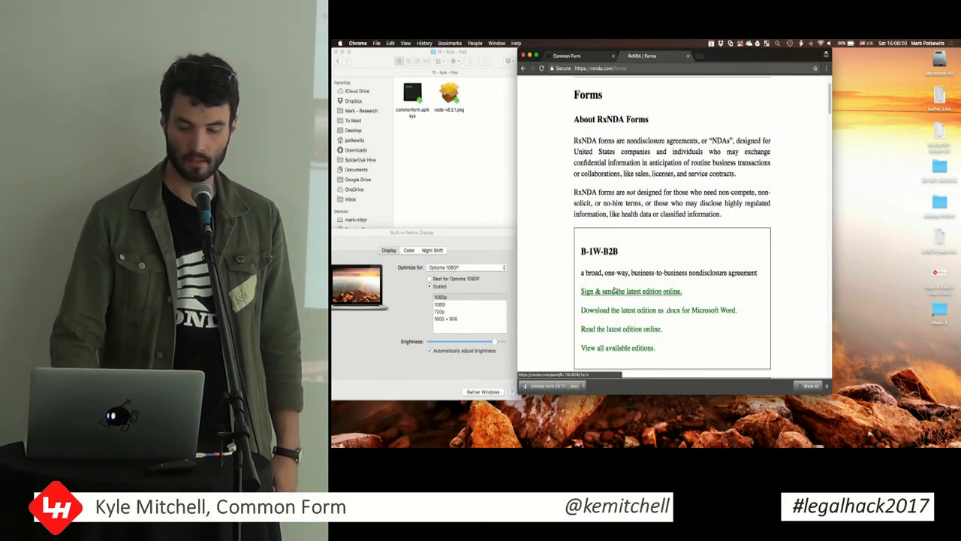
Step: Return to the Common Form home page tab with its publisher list
click(631, 291)
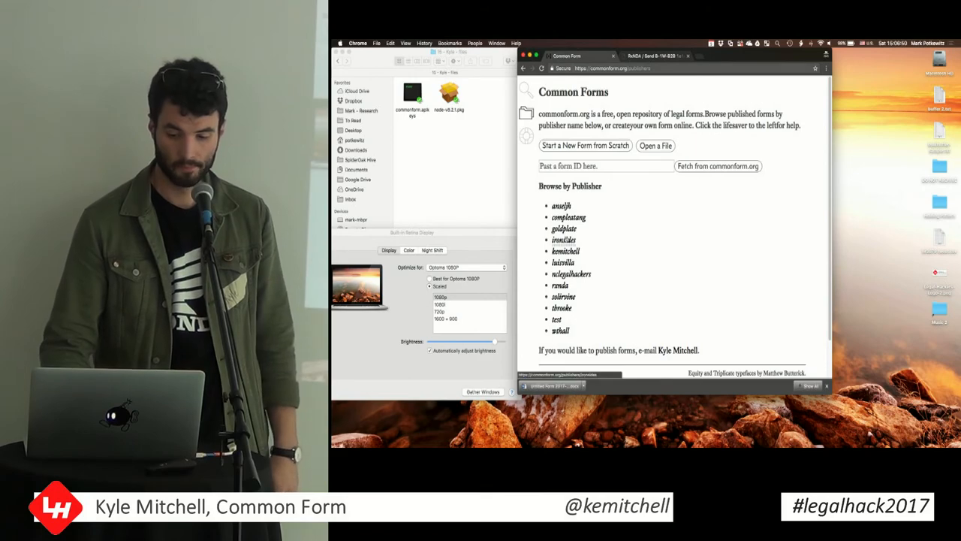
Step: Show an ironsides form's Word File Numbering choices for download
click(564, 240)
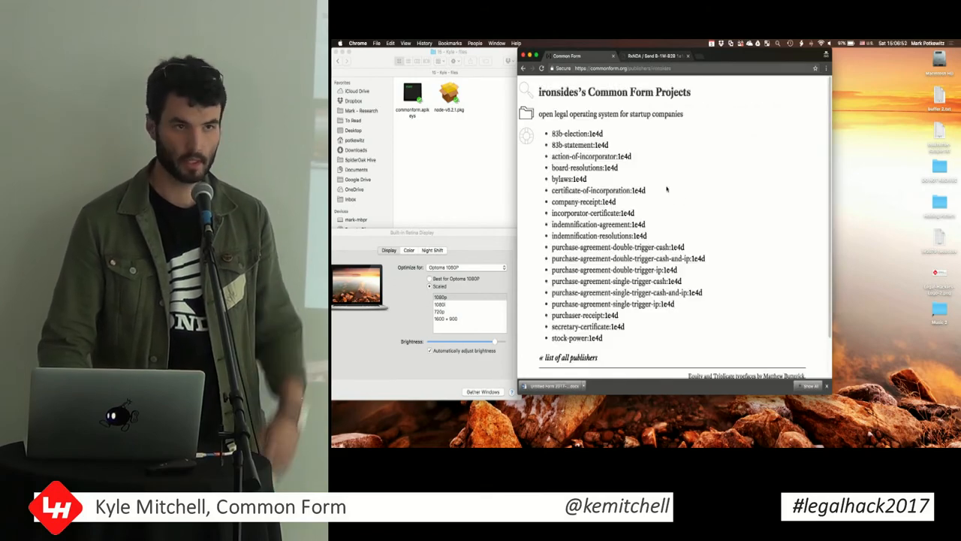
click(597, 189)
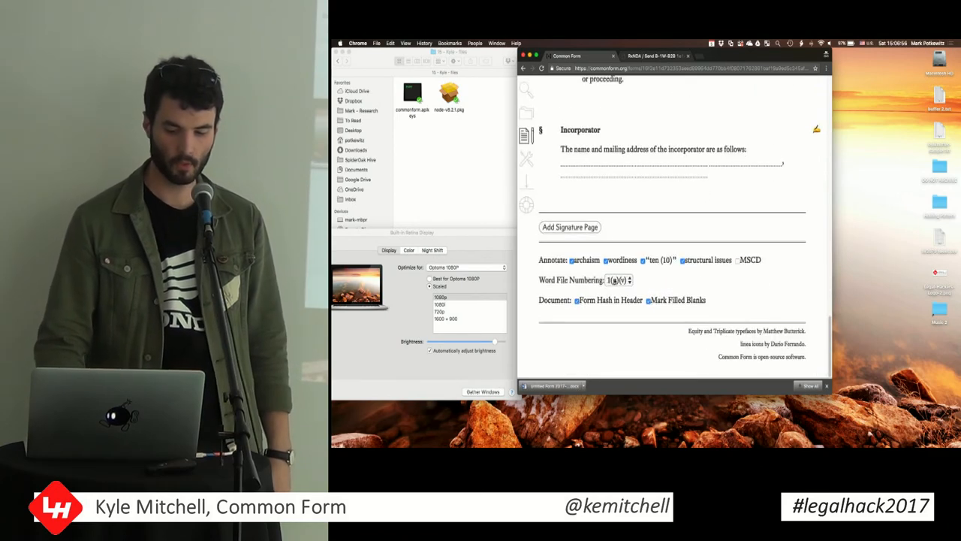
click(615, 280)
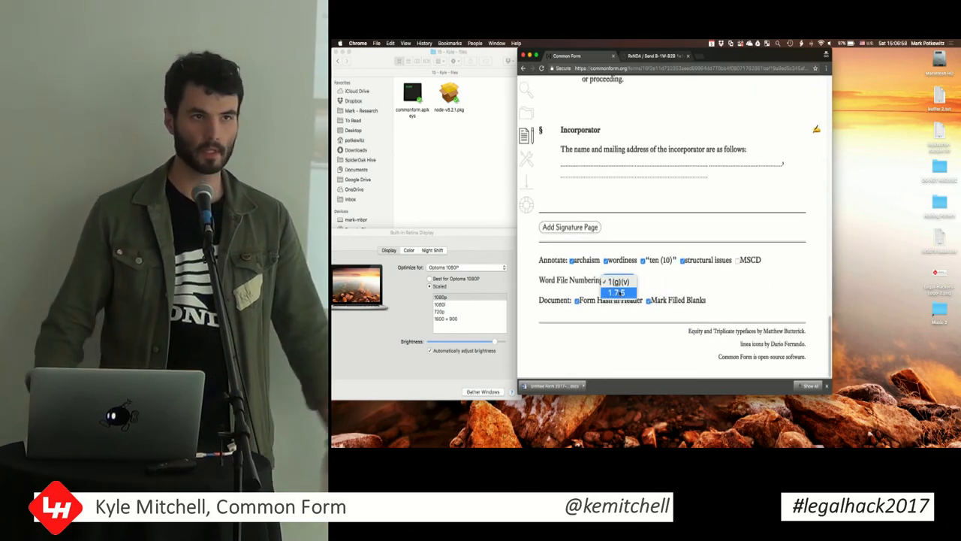